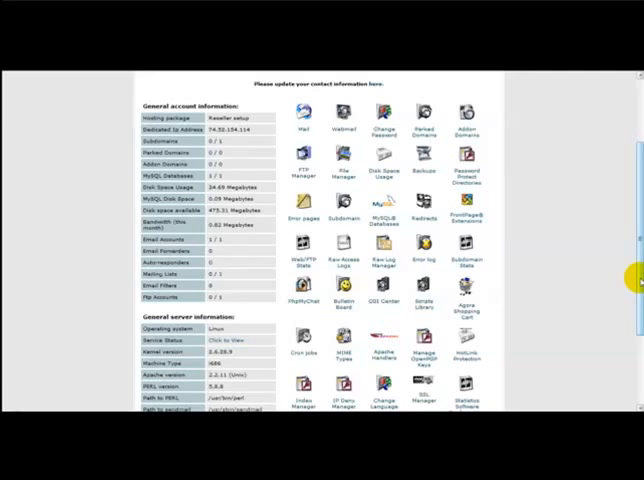
Open Create a New Account under Account Functions and place the cursor in Domain.
{"action": "scroll", "scroll_direction": "down", "scroll_amount": 3}
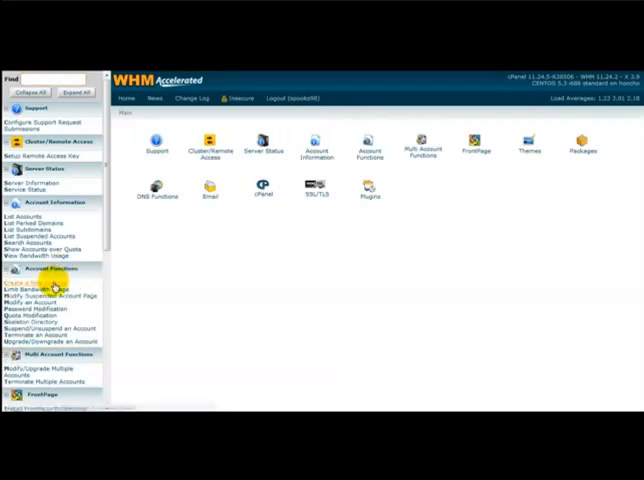
{"action": "left_click", "coordinate": [33, 290]}
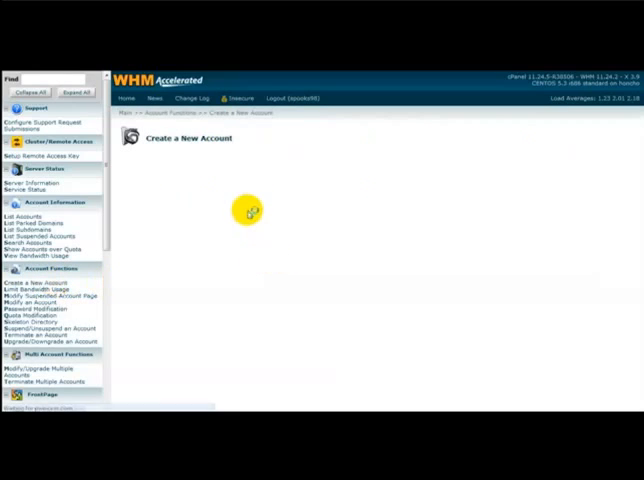
{"action": "left_click", "coordinate": [38, 285]}
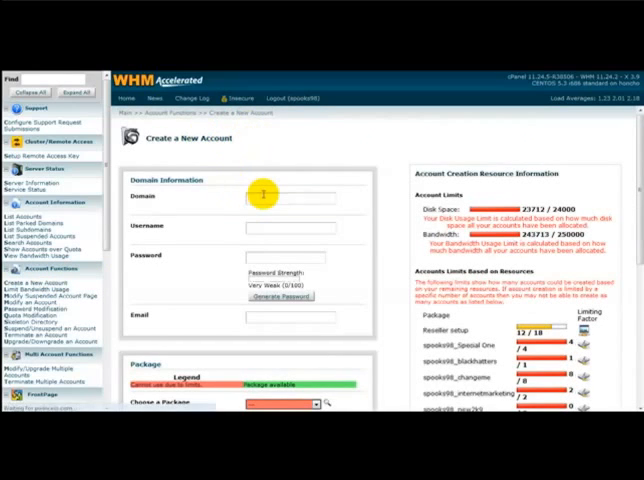
{"action": "left_click", "coordinate": [290, 197]}
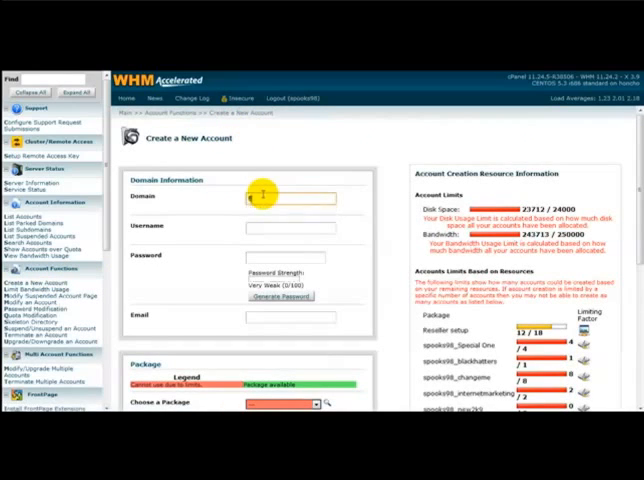
Enter 'tippingcold' in the account form and scroll down to the package and nameserver settings.
{"action": "type", "text": "tippingcold"}
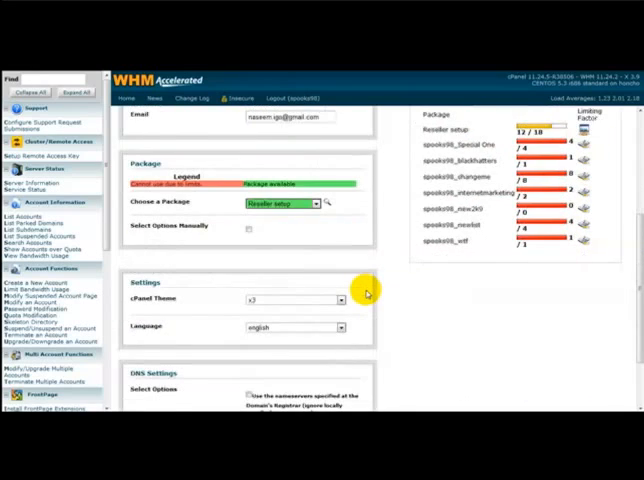
{"action": "scroll", "scroll_direction": "down", "scroll_amount": 3}
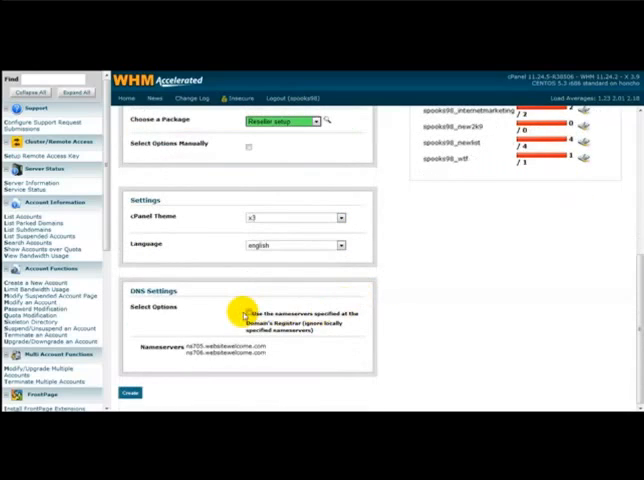